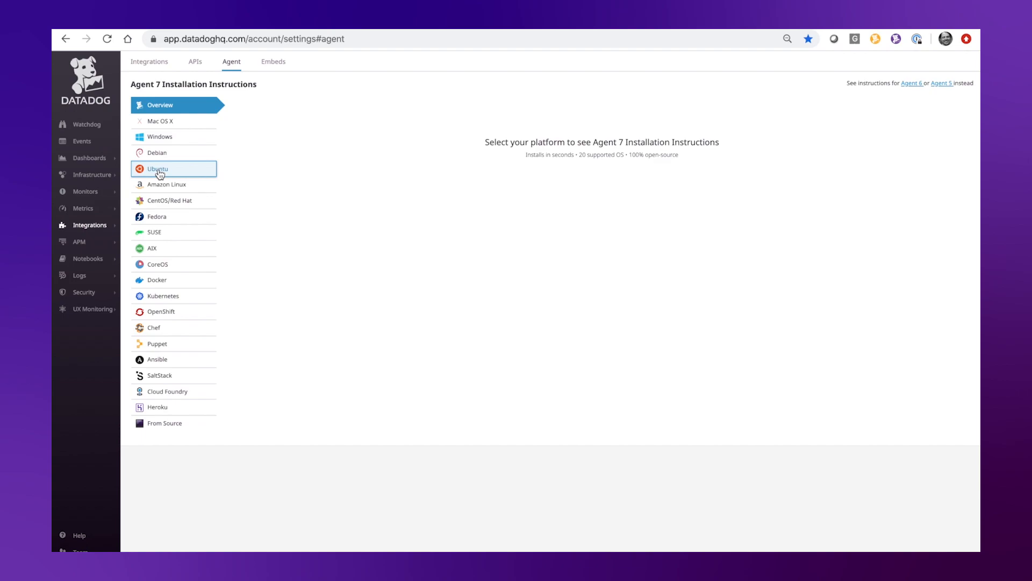
- Show the Ubuntu Agent 7 install instructions, then open the Basic Agent Usage docs
click(158, 168)
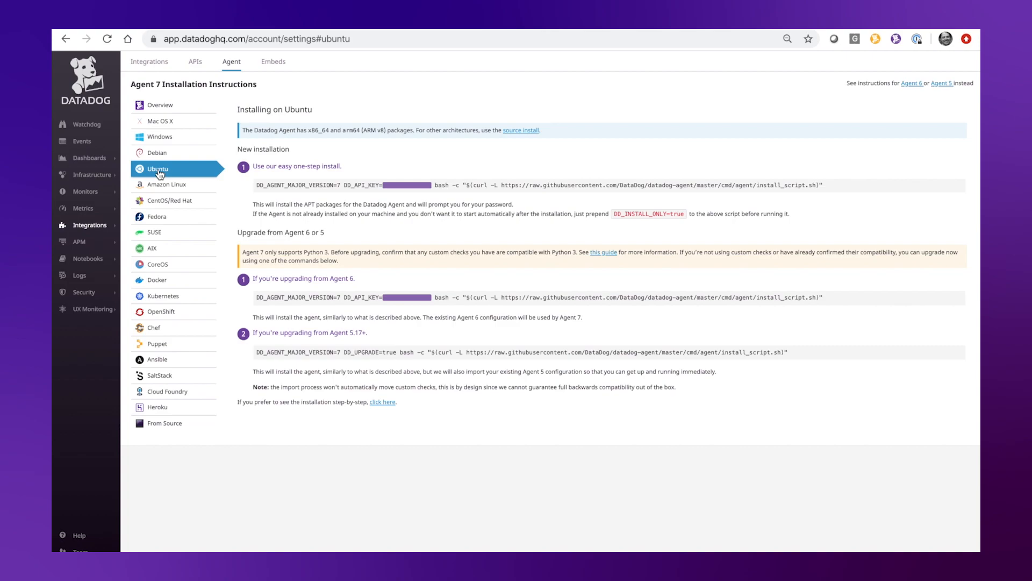
click(382, 402)
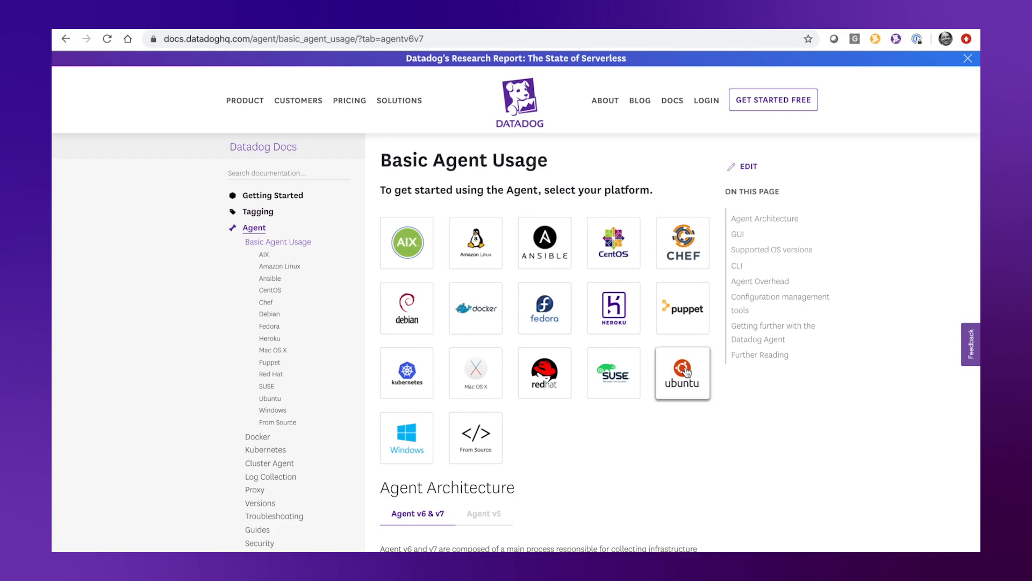
- Open the Ubuntu tile on the Basic Agent Usage docs page
click(682, 373)
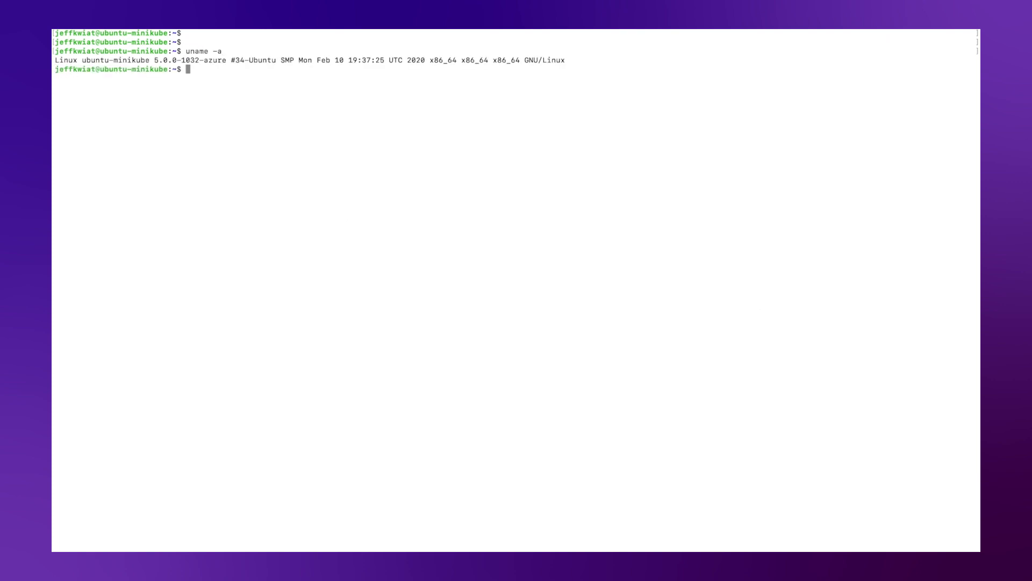
- Run sudo datadog-agent status and highlight the reported version v7.18.1
text(s)
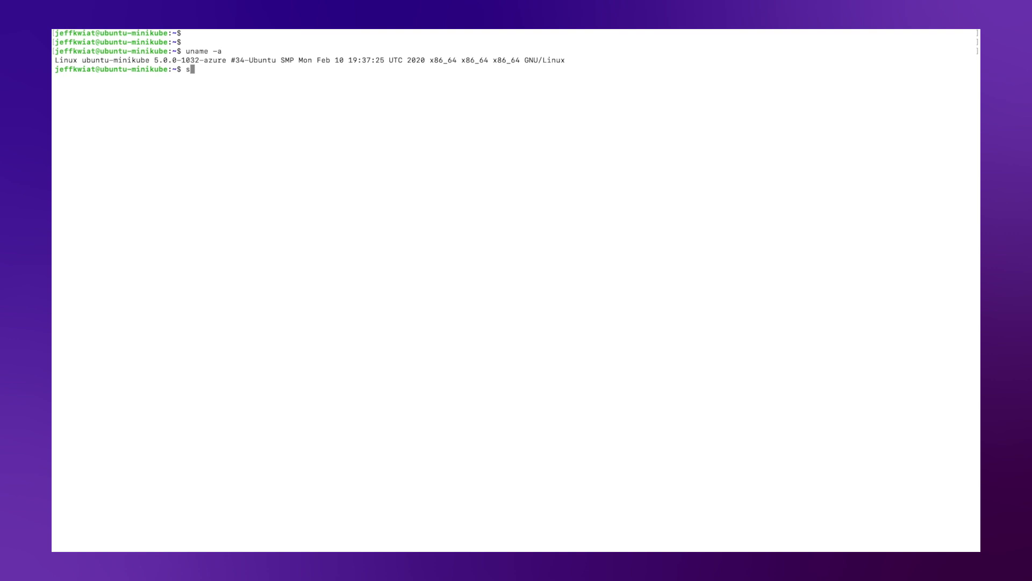
text(udo datadog-)
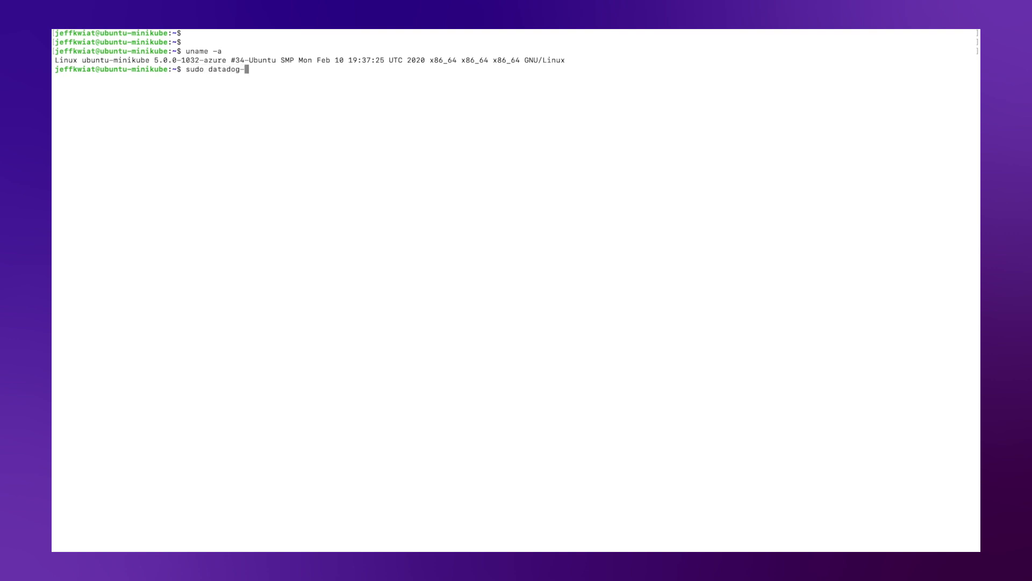
key(Return)
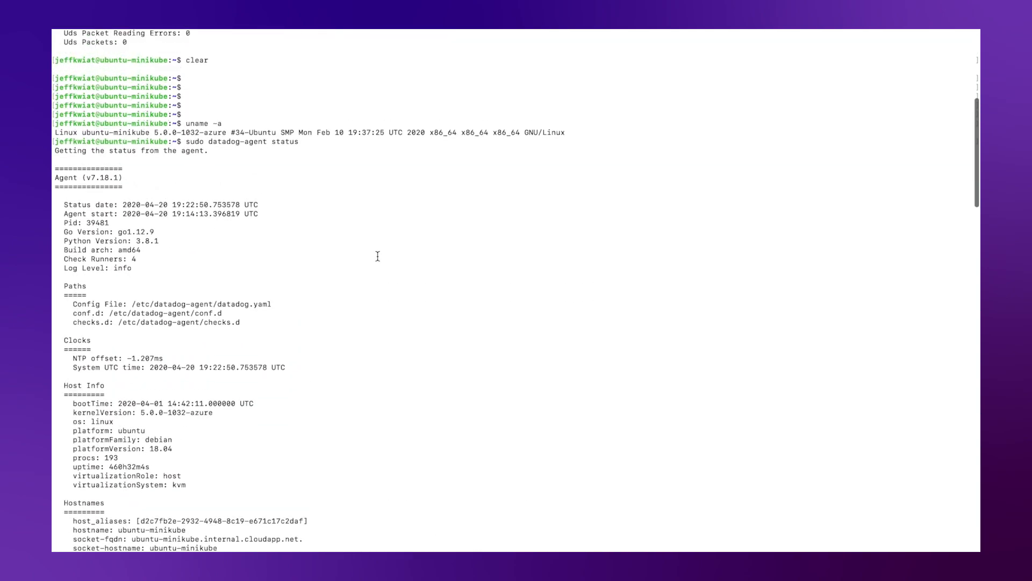
double_click(108, 177)
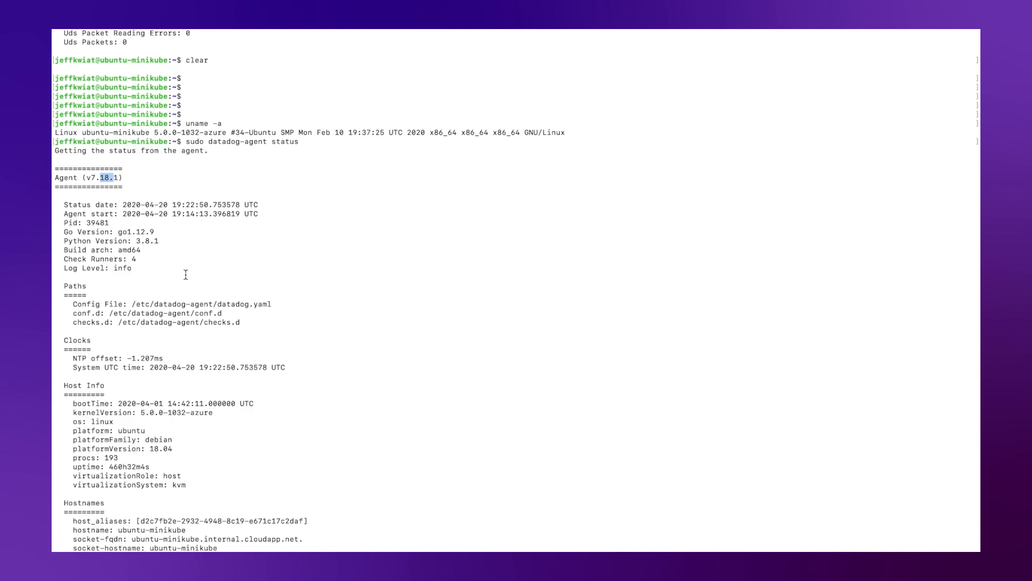
mouse_move(185, 302)
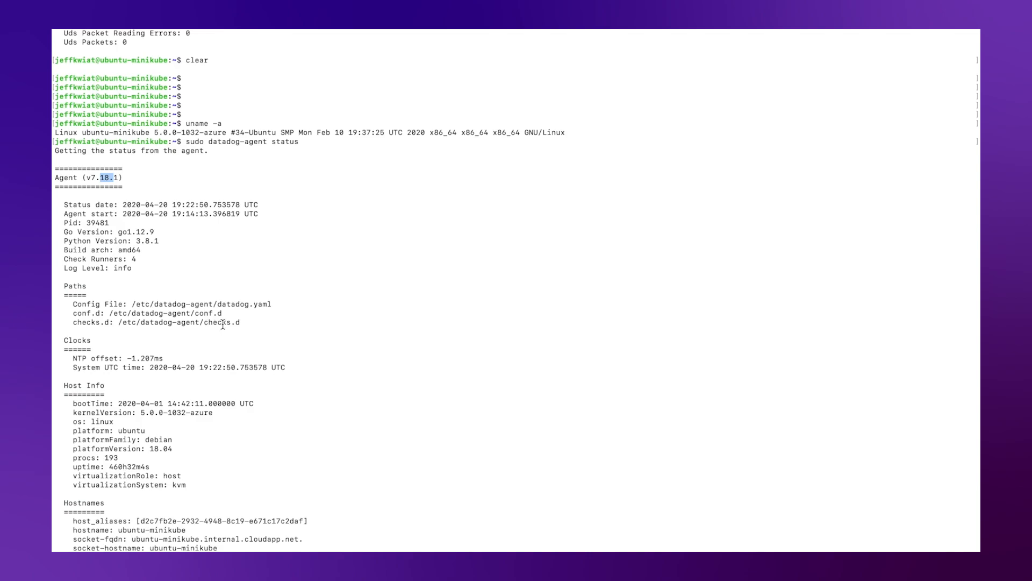
- Review the status report, highlighting hostname ubuntu-minikube and the Logs Agent not-running notice
scroll(down, 3)
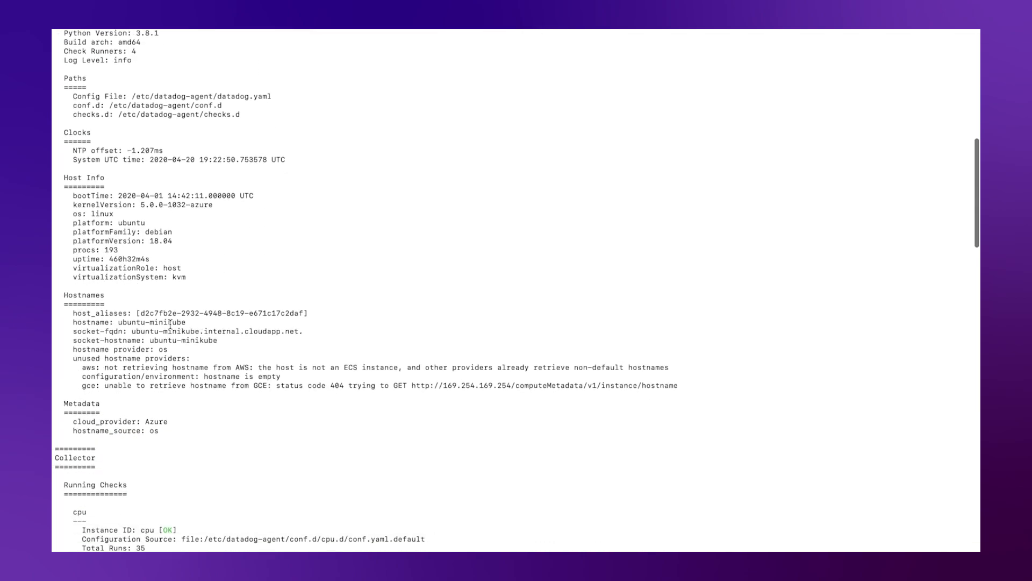
double_click(152, 322)
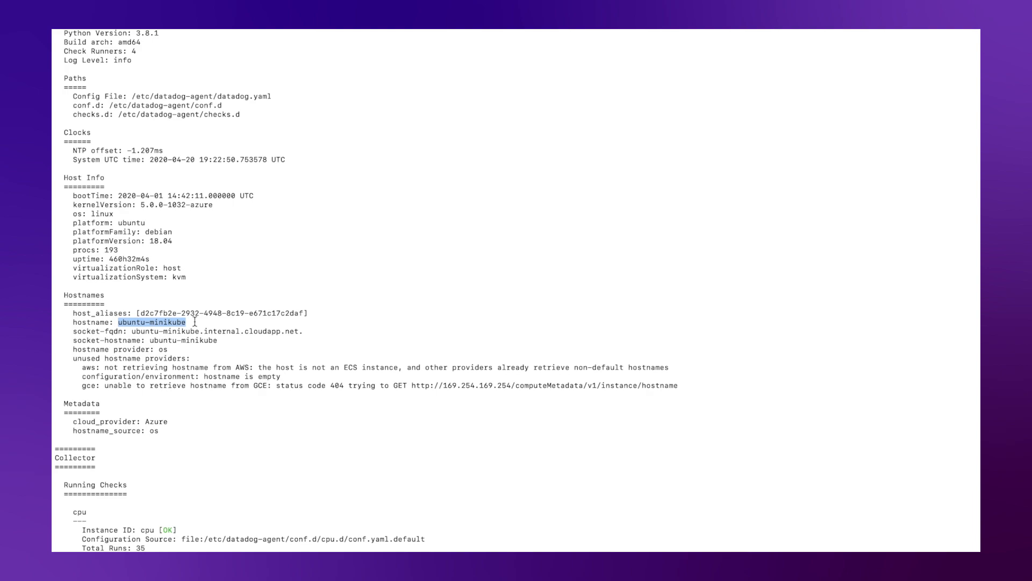
scroll(down, 3)
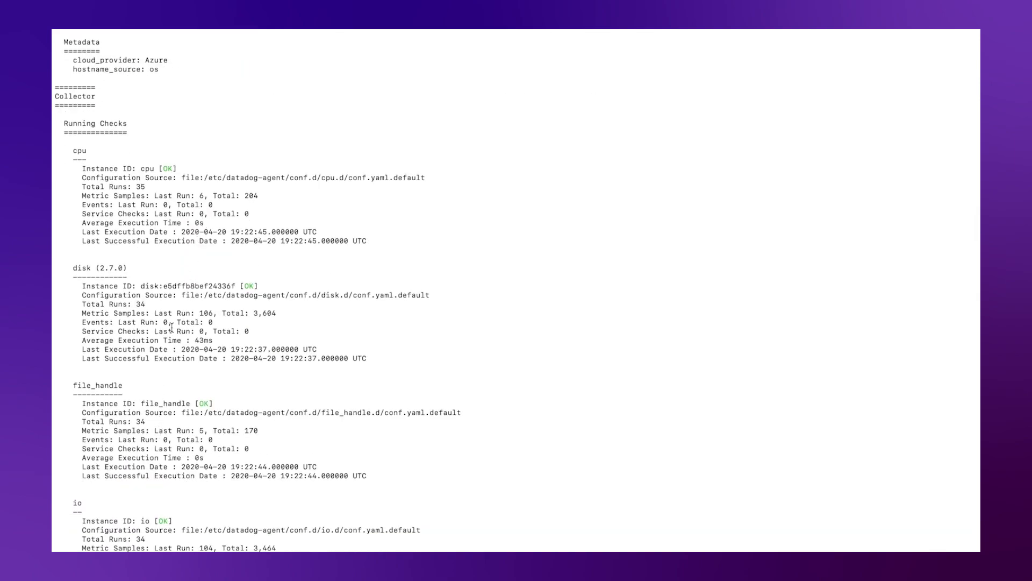
mouse_move(176, 306)
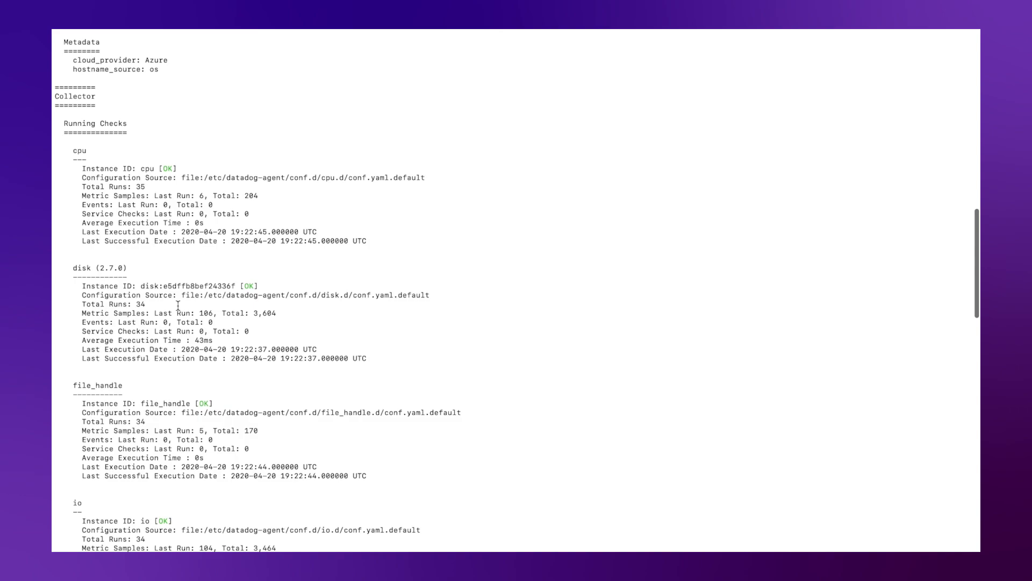
scroll(down, 3)
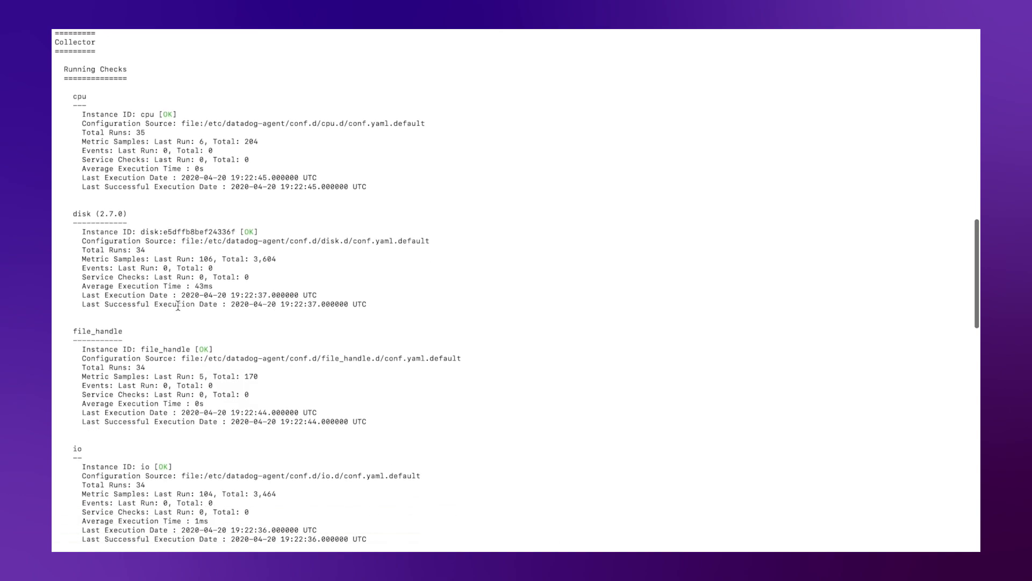
scroll(down, 3)
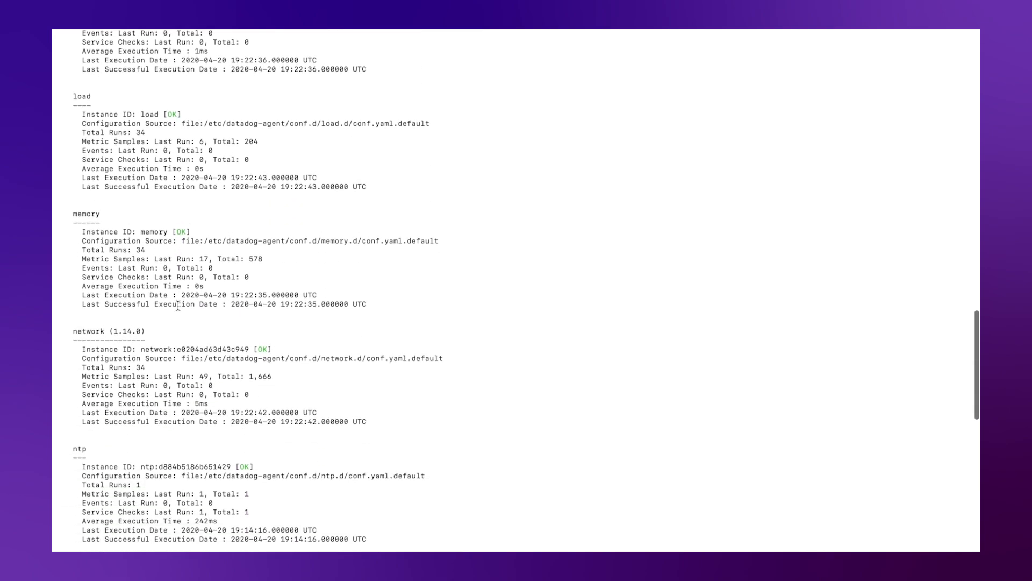
scroll(down, 3)
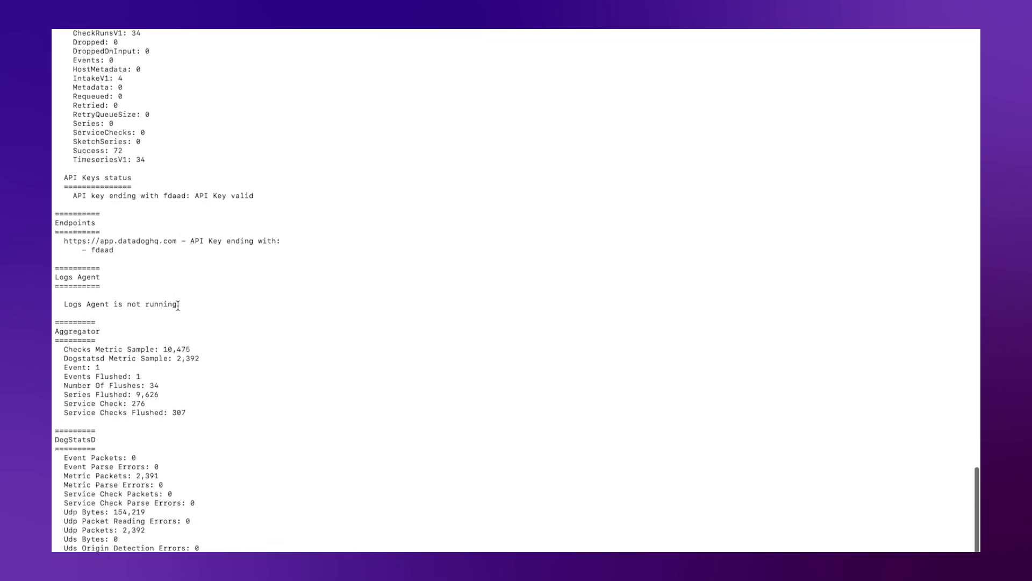
double_click(148, 285)
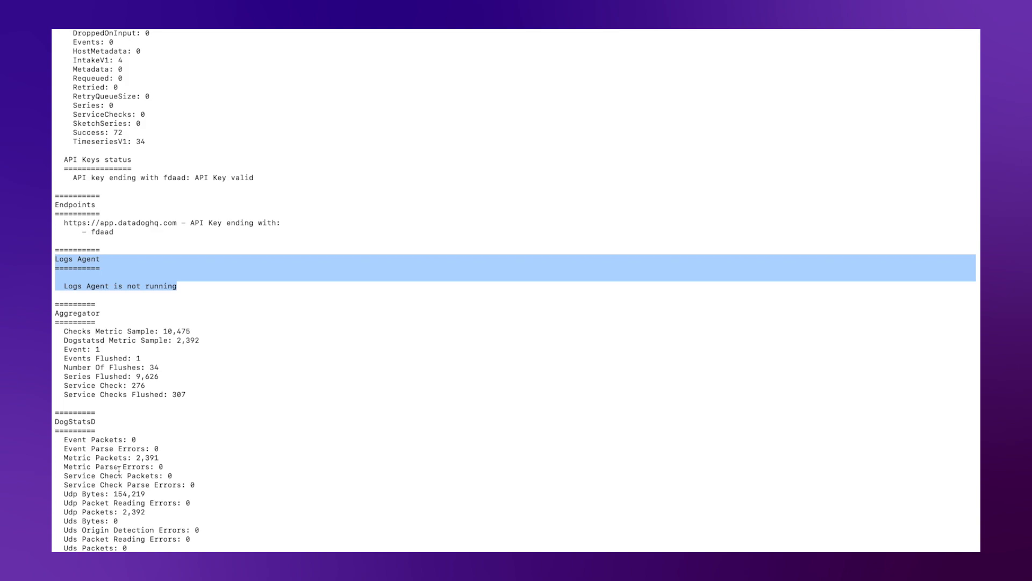
mouse_move(75, 421)
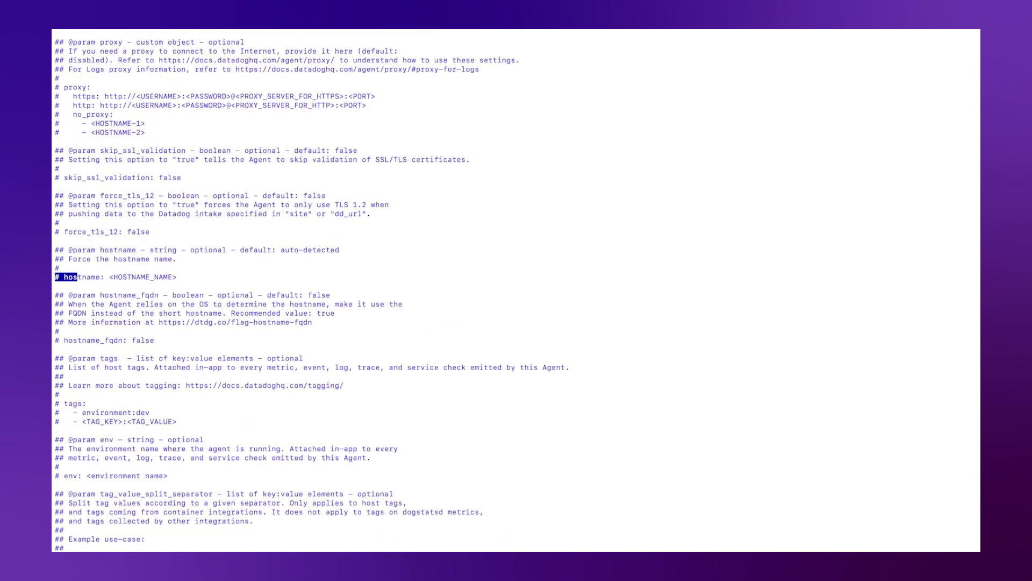
- Uncomment the hostname line in datadog.yaml and replace the placeholder with datadog-demo
double_click(72, 276)
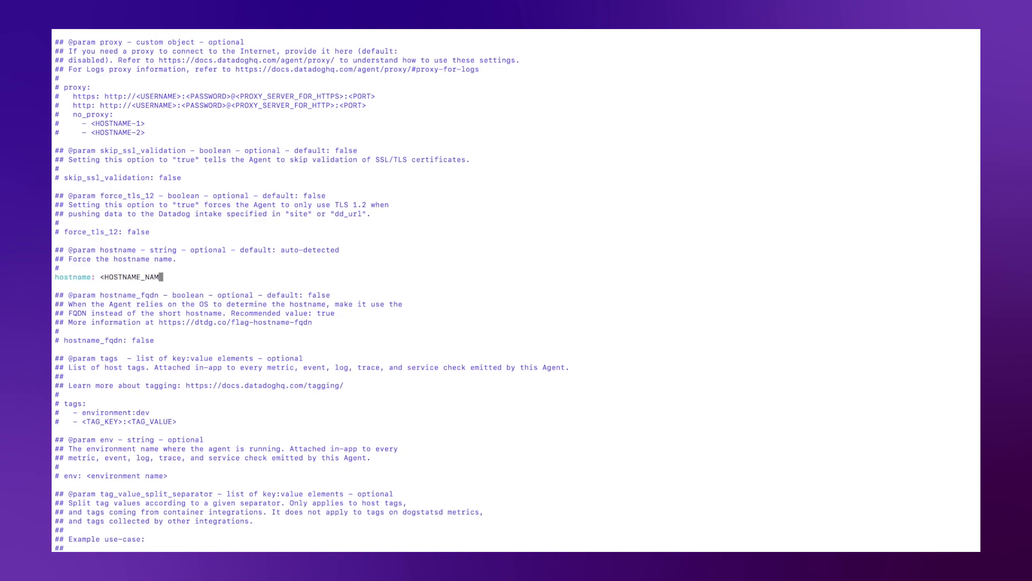
key(Backspace)
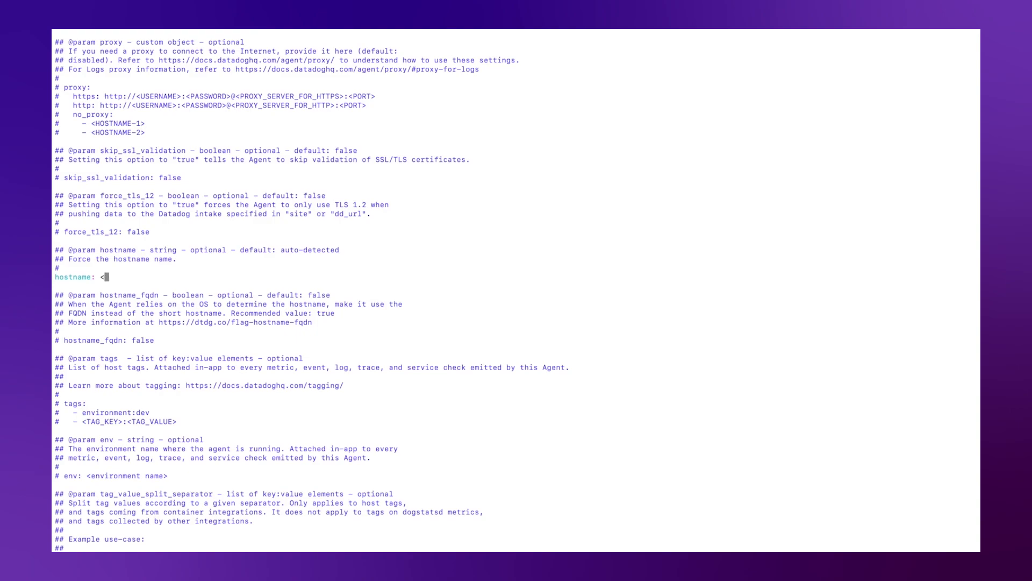
text(datadog-)
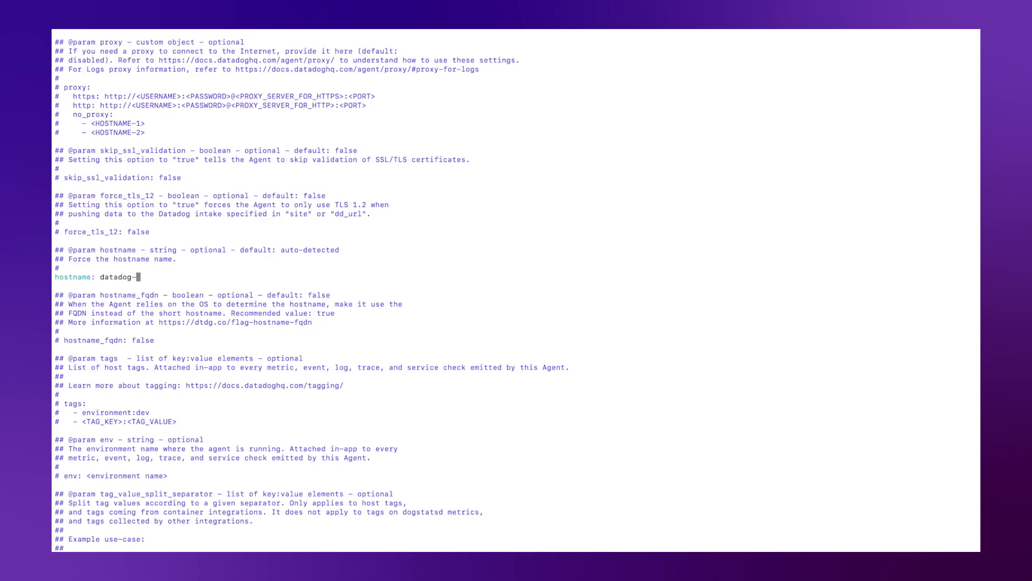
text(demo)
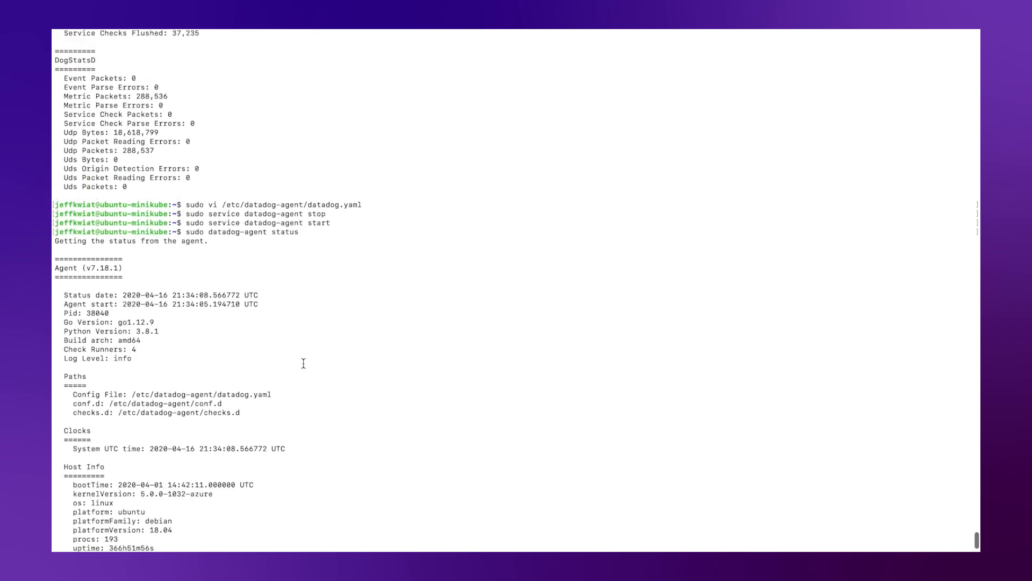
- Scroll the new status output and highlight the hostname datadog-demo
scroll(down, 3)
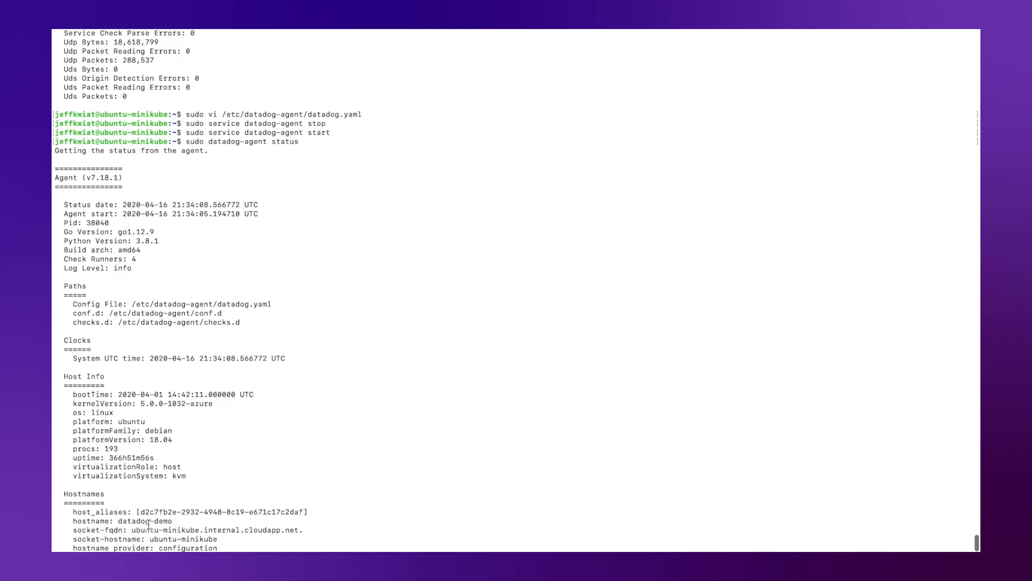
double_click(132, 521)
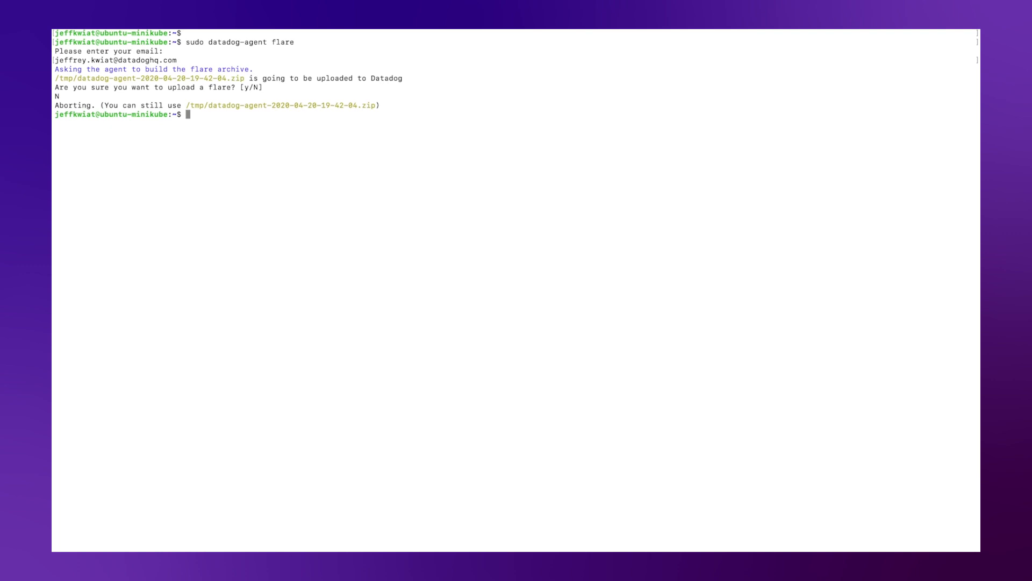
- Type "sudo datadog-agent" at the new prompt
text(sudo da)
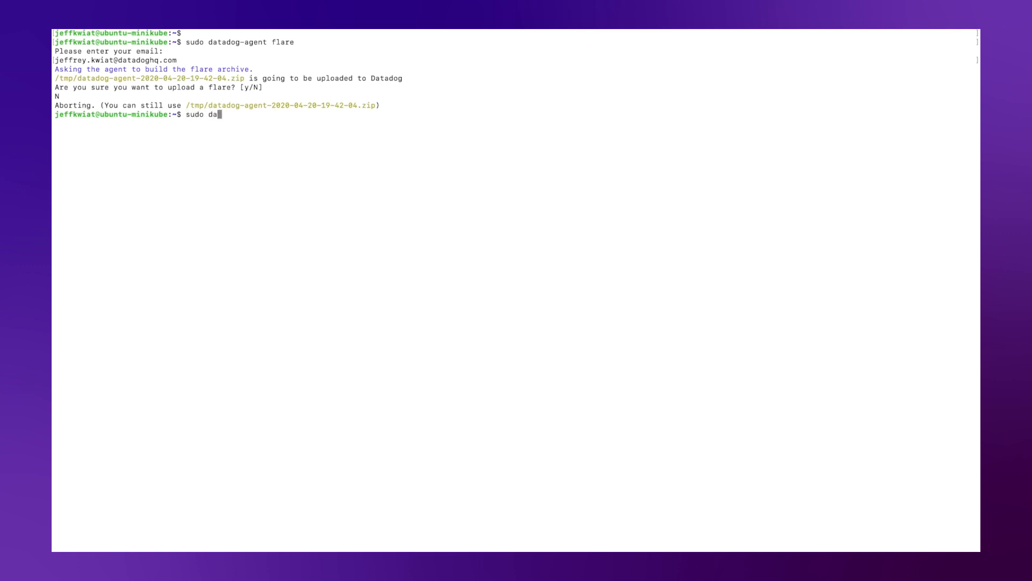
text(tadog-agent)
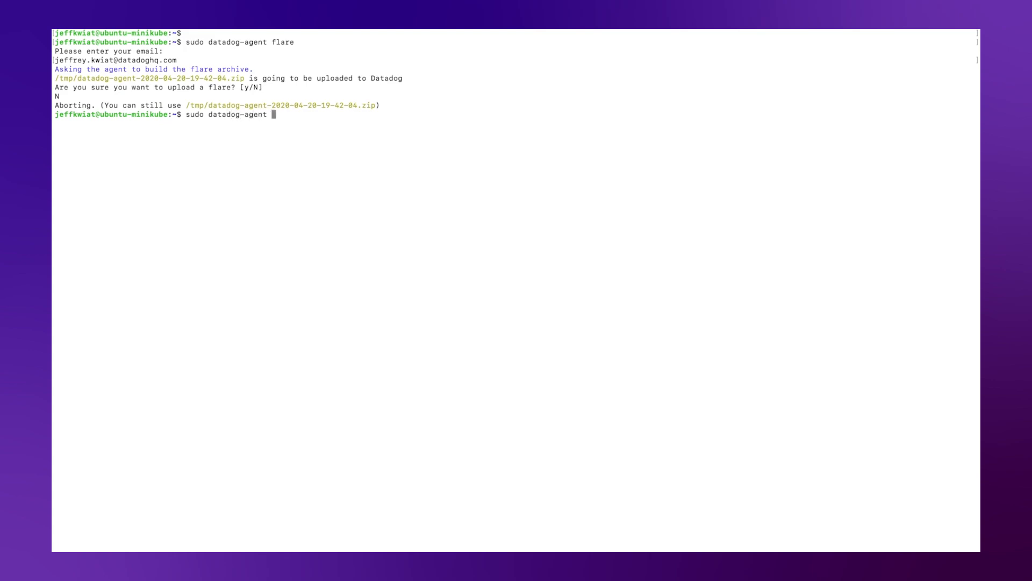